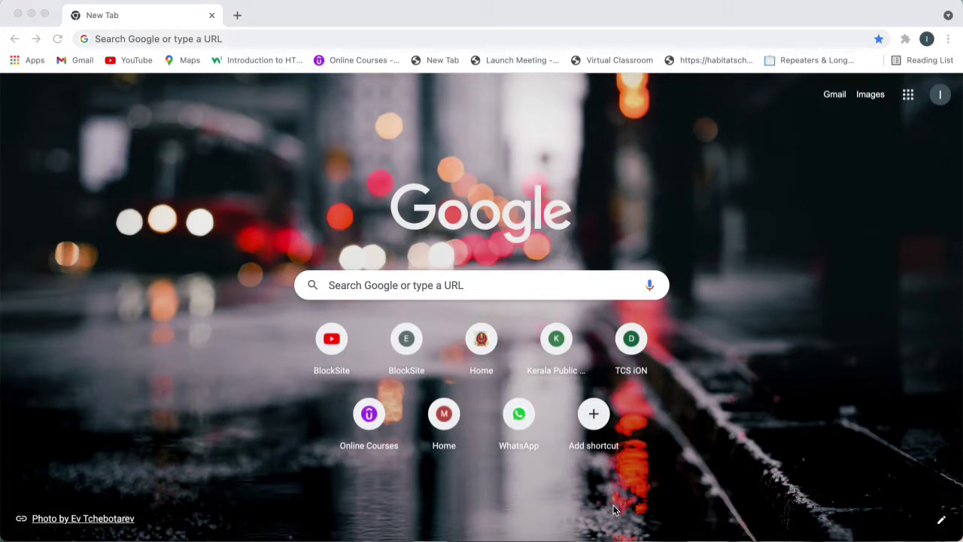
mouse_move(612, 226)
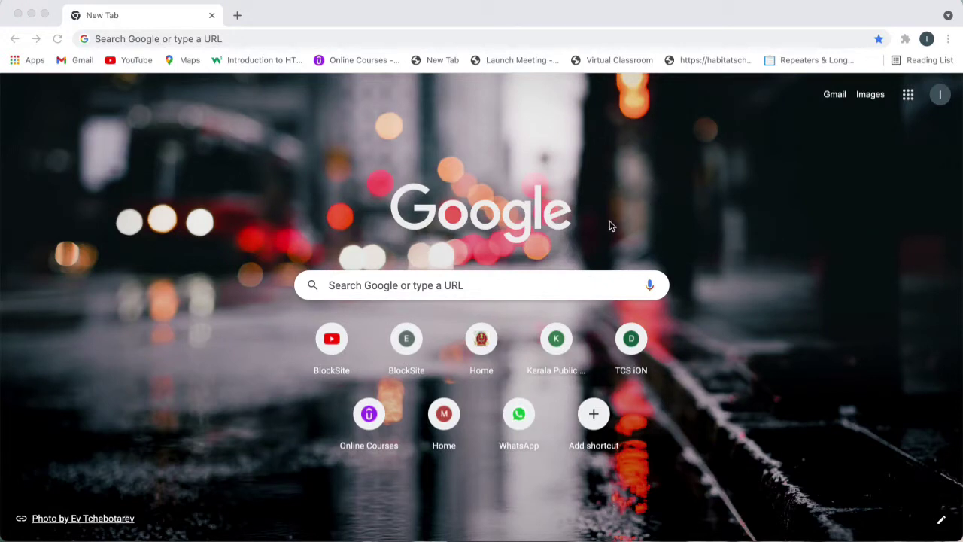
mouse_move(643, 197)
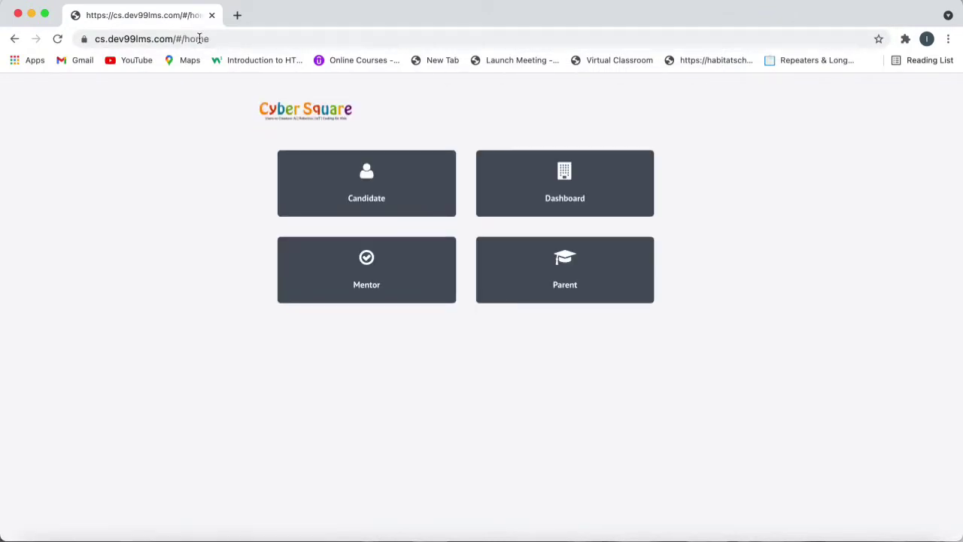
mouse_move(389, 190)
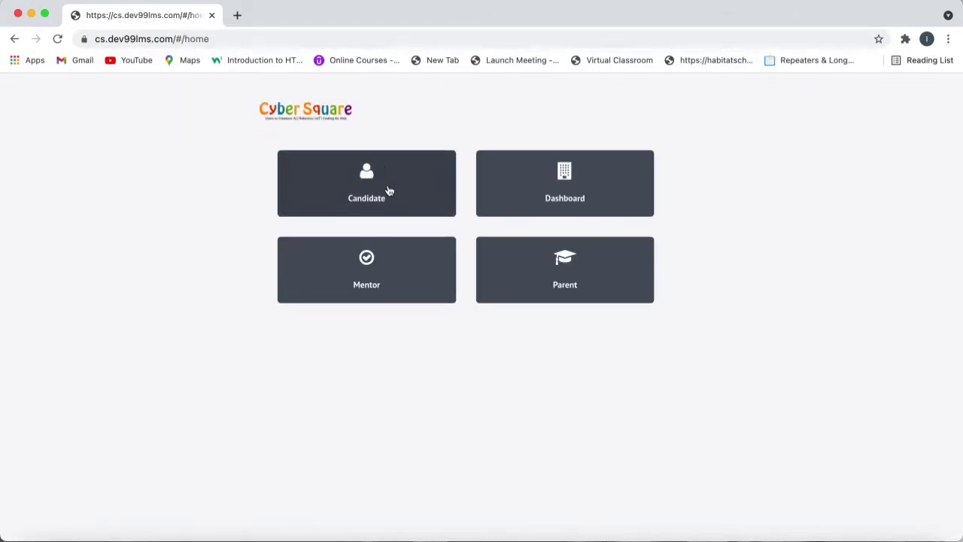
Log in through the Candidate tile to reach the student courses page
click(366, 183)
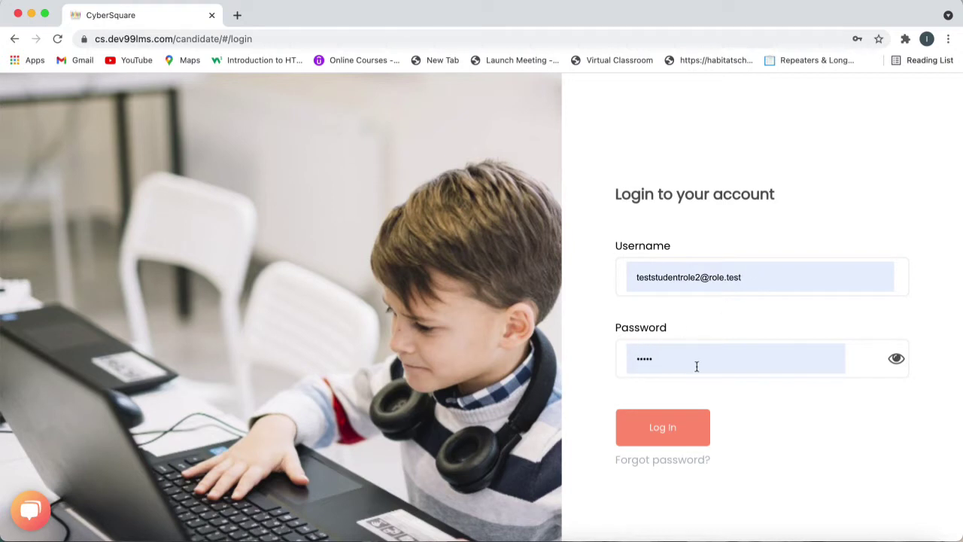
mouse_move(678, 412)
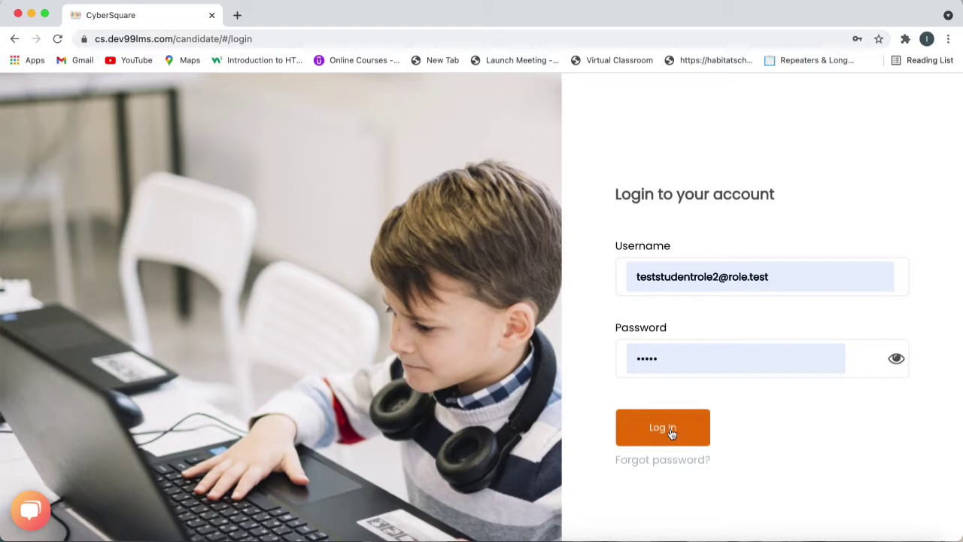
click(662, 428)
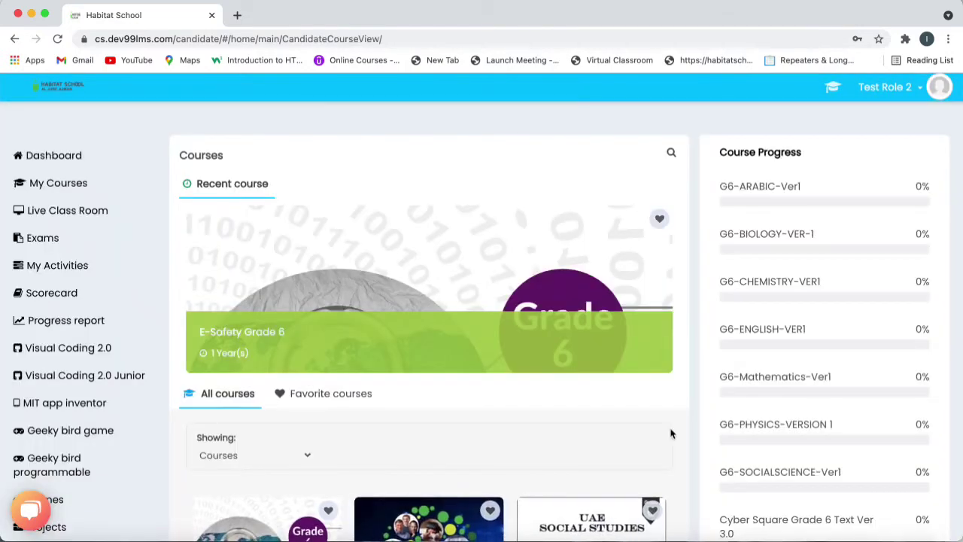
scroll(down, 3)
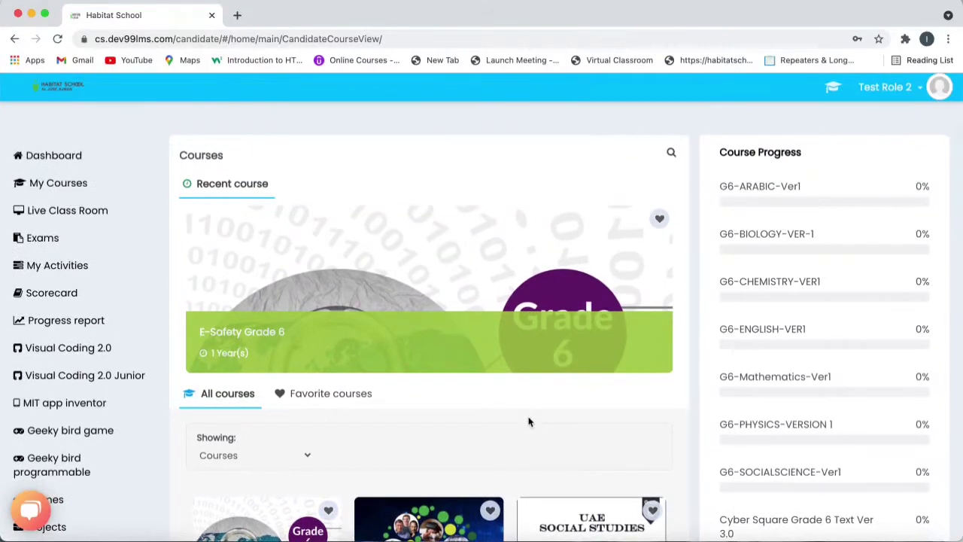
mouse_move(64, 403)
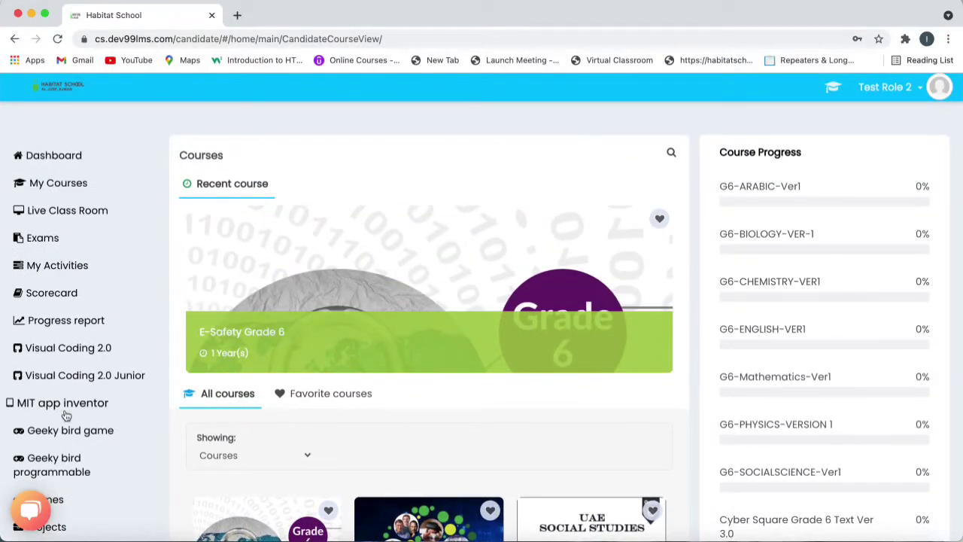
scroll(down, 3)
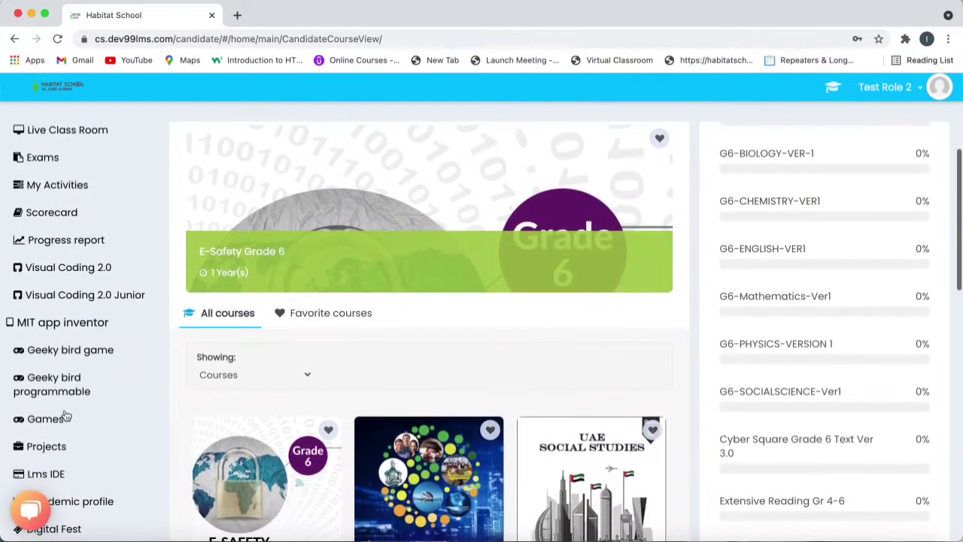
scroll(down, 3)
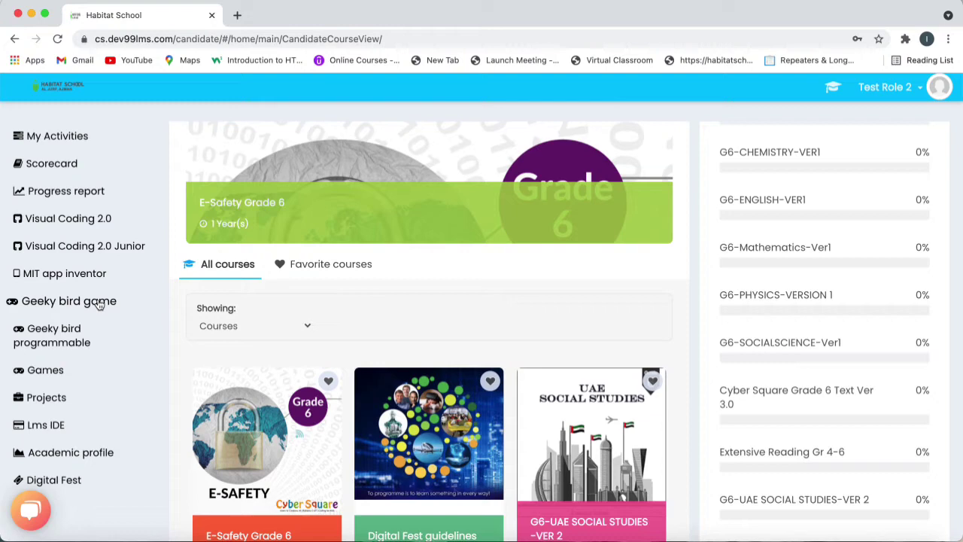
Launch Geeky bird from the sidebar and scroll the opened navigation menu
click(68, 301)
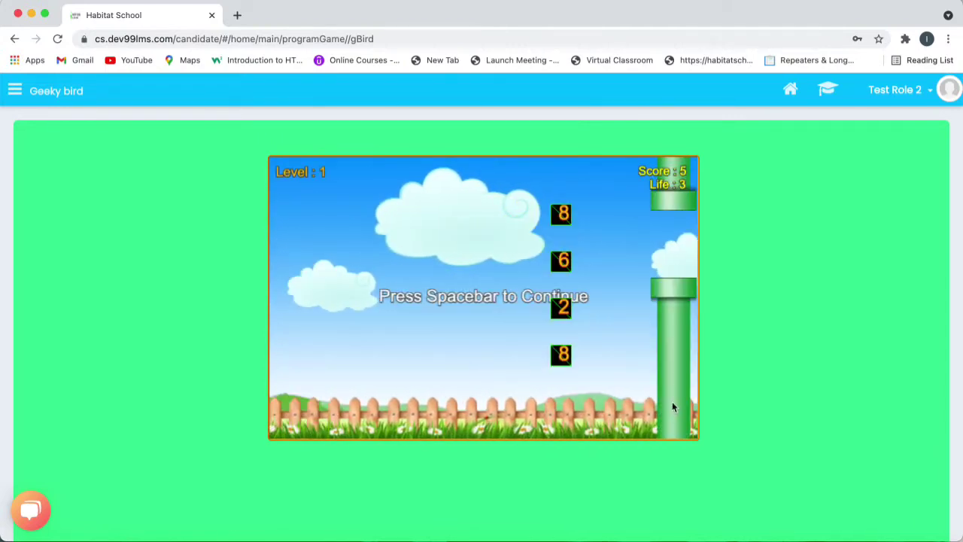
mouse_move(152, 222)
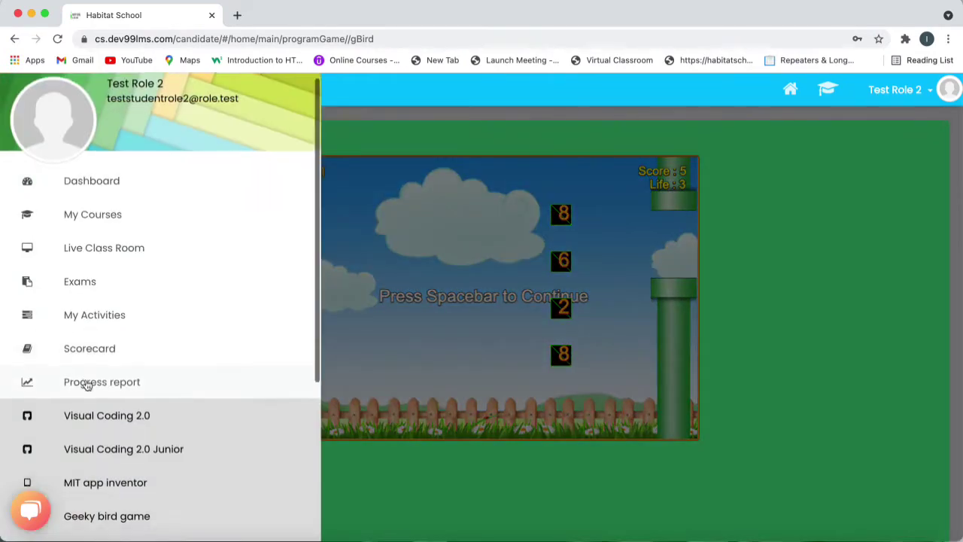
scroll(down, 3)
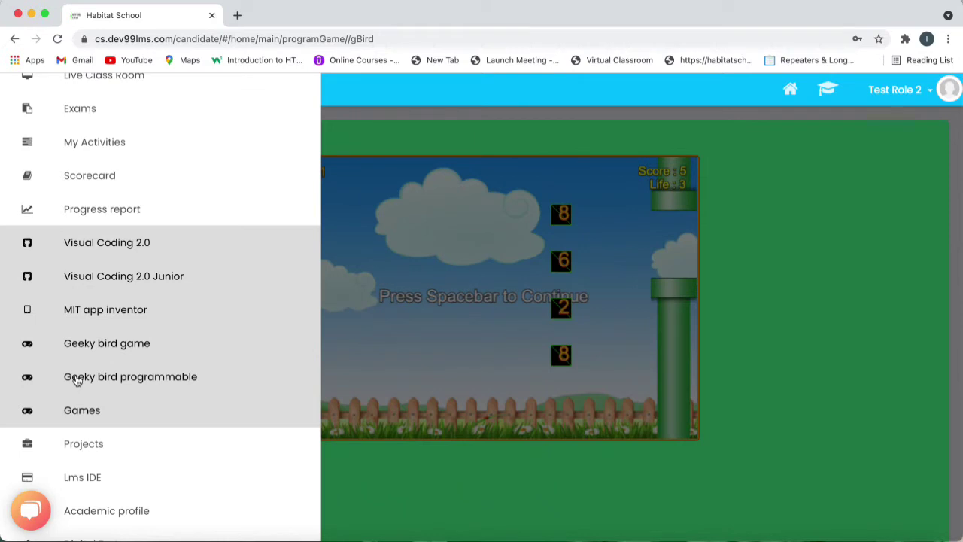
mouse_move(127, 380)
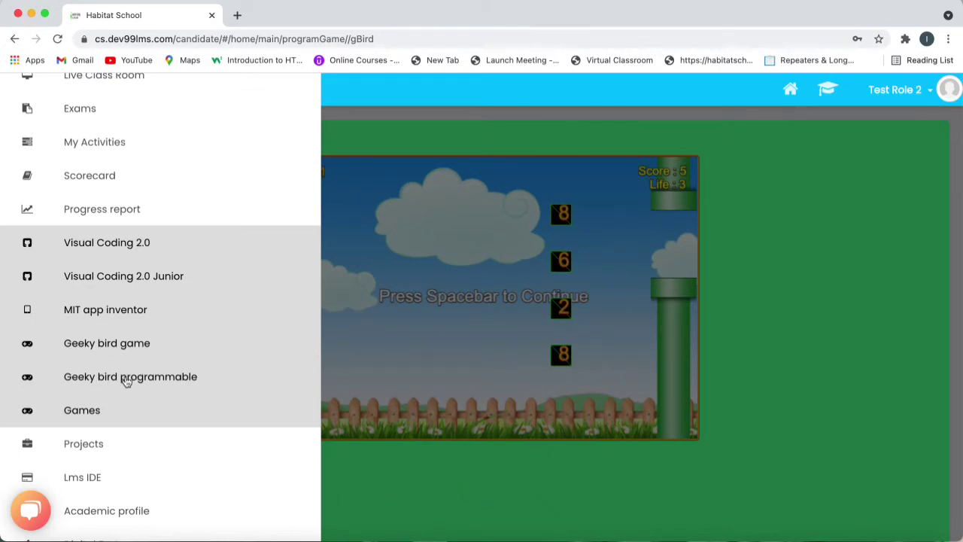
Open Geeky bird programmable and scroll down to its empty code editor
click(129, 377)
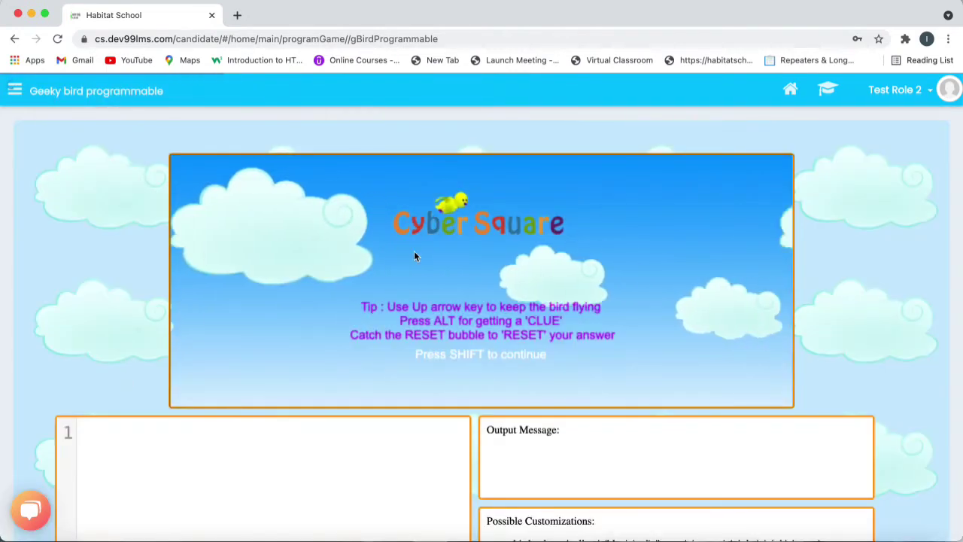
scroll(down, 3)
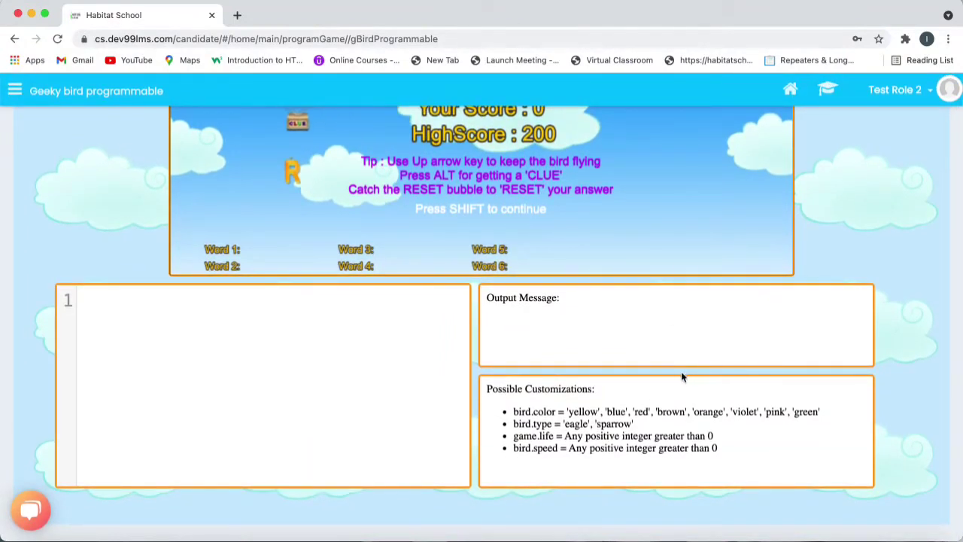
mouse_move(191, 397)
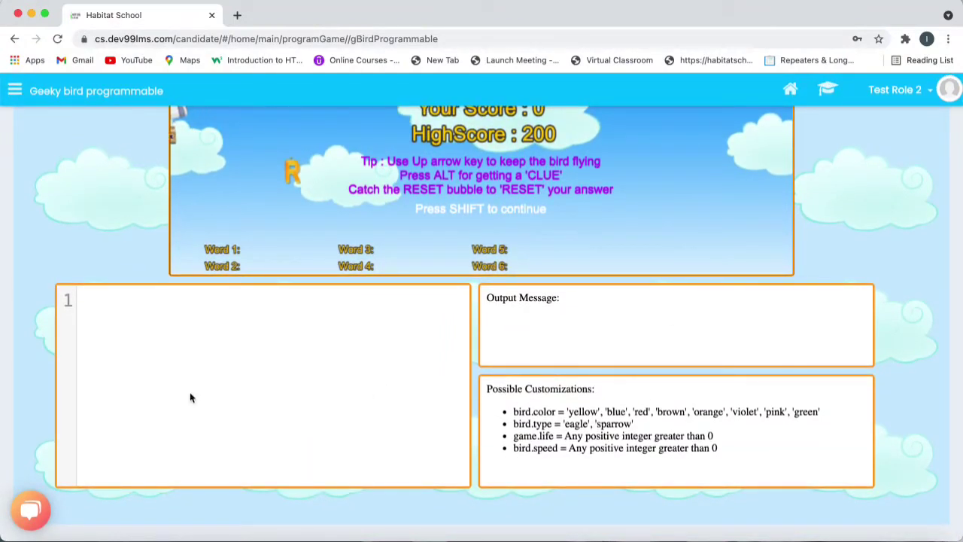
Submit bird.color='red' in the game's code editor to turn the bird red
text(b)
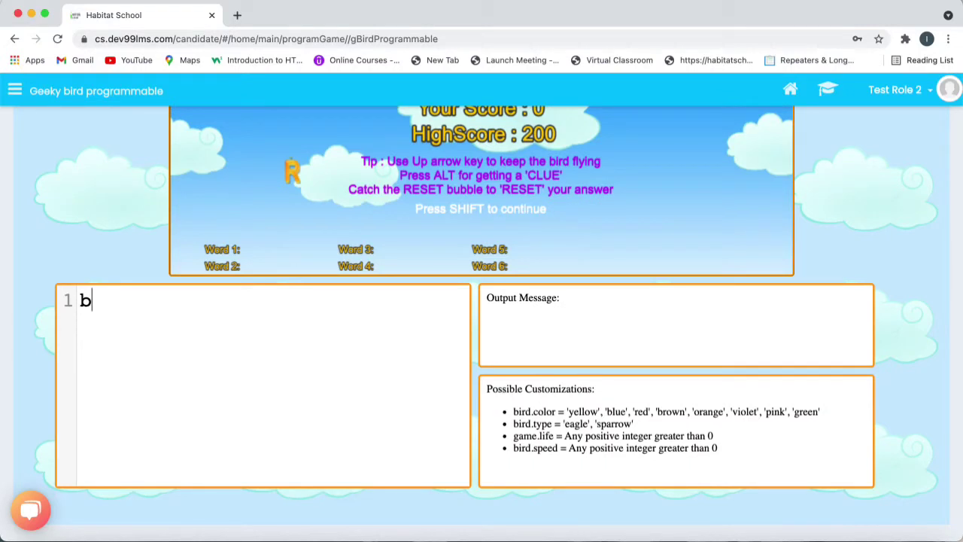
text(ird.)
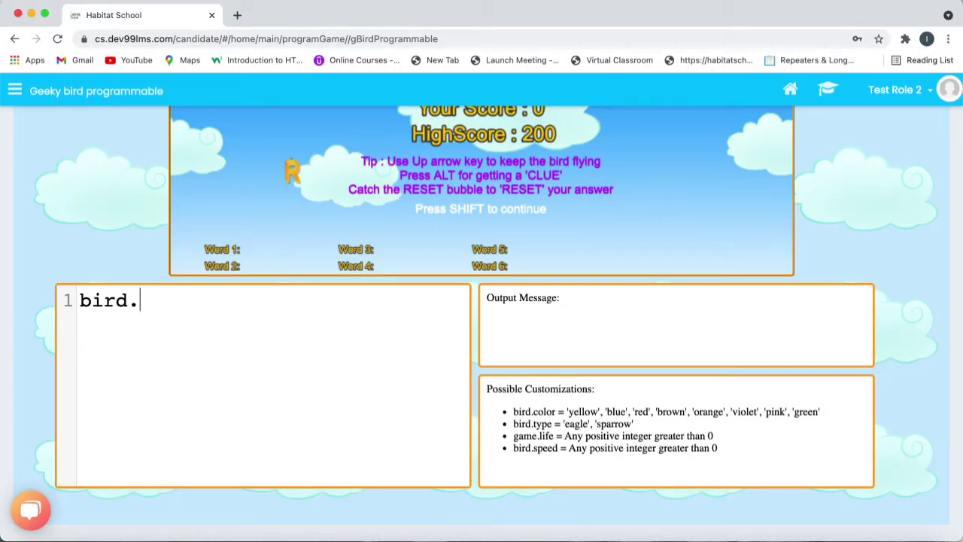
text(colo)
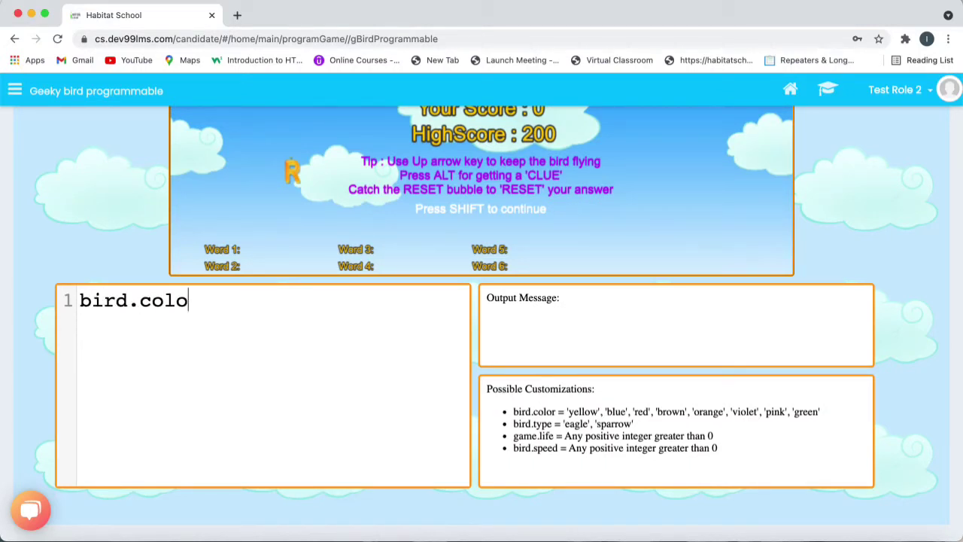
text(r)
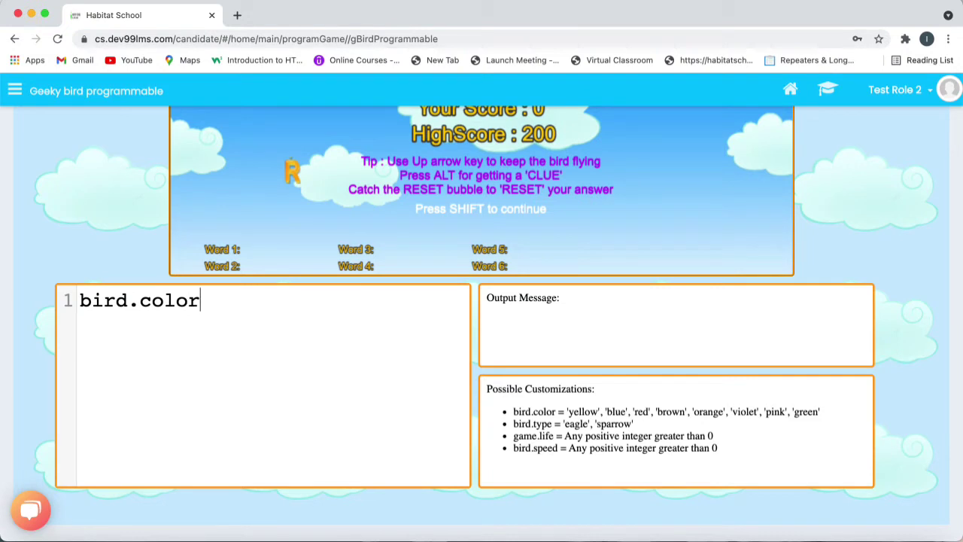
text(='r)
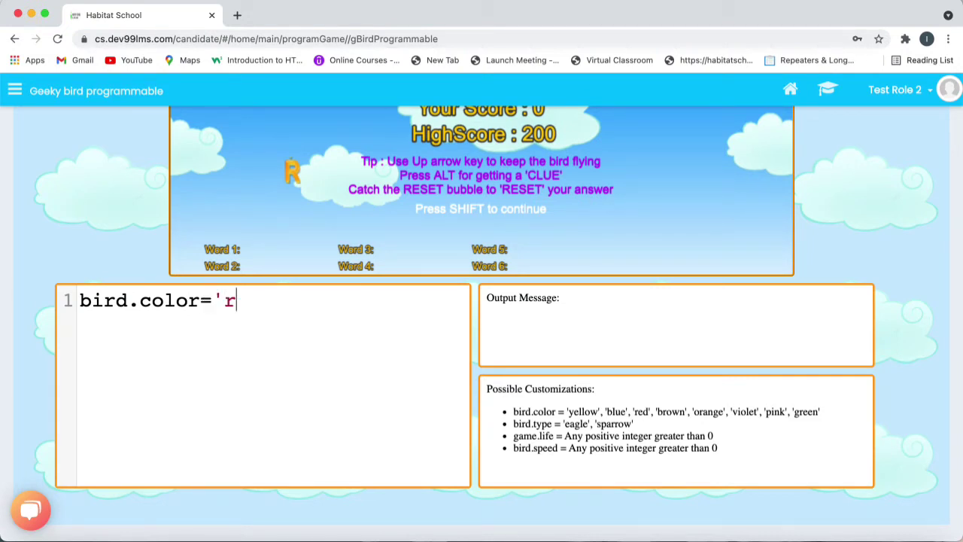
text(ed')
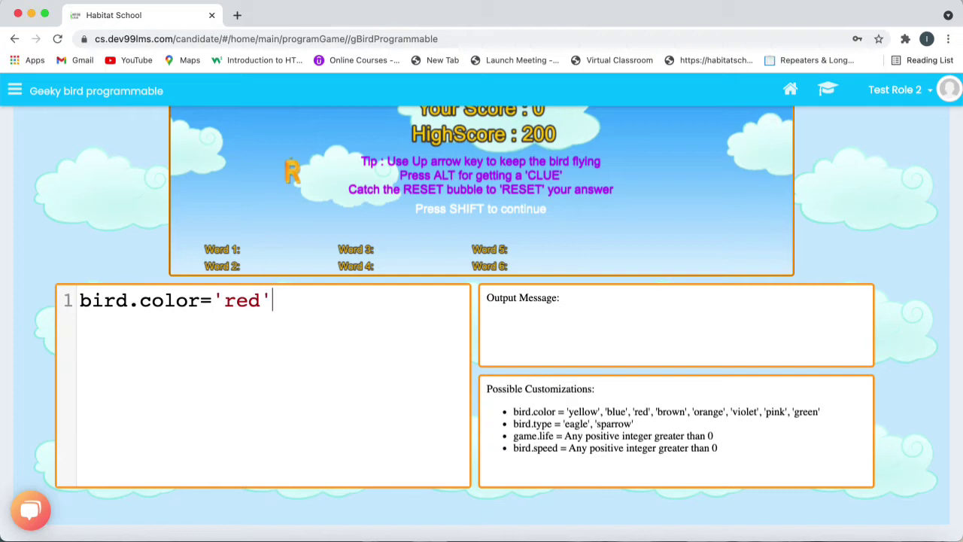
key(Enter)
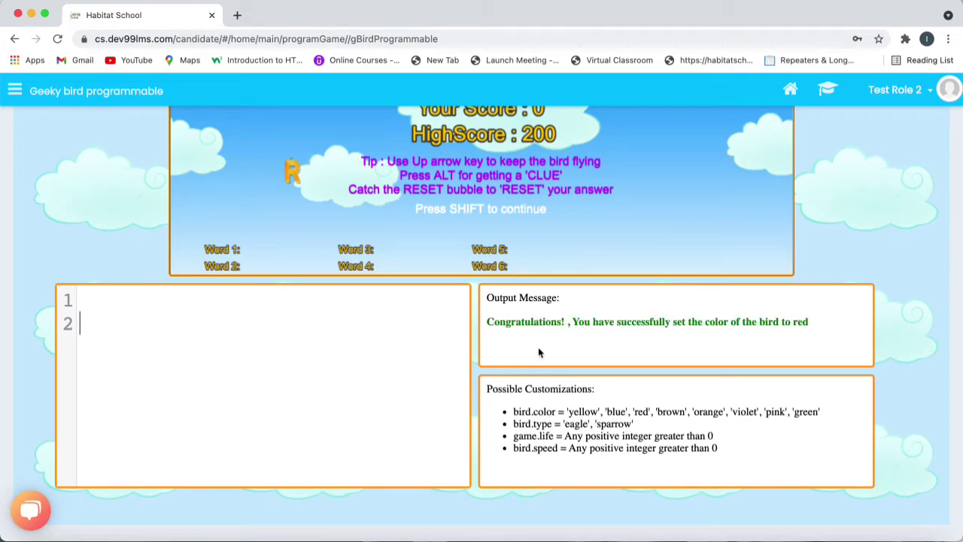
mouse_move(590, 254)
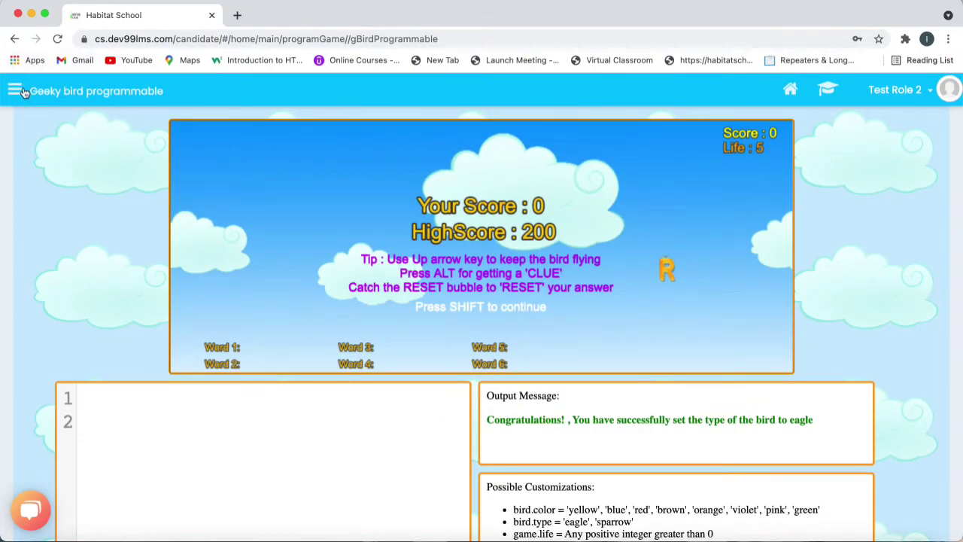
Switch from Geeky bird to Visual Coding 2.0 through the side menu
click(15, 91)
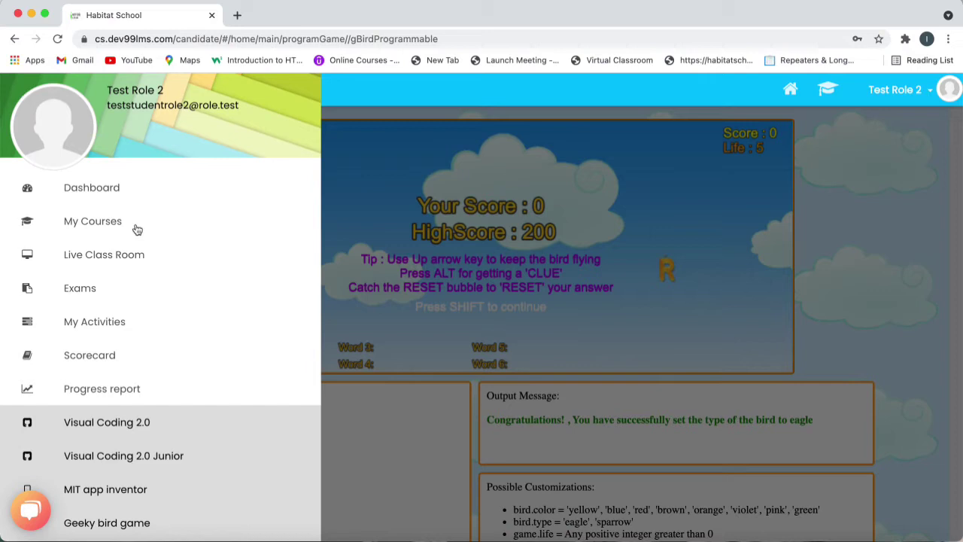
scroll(down, 3)
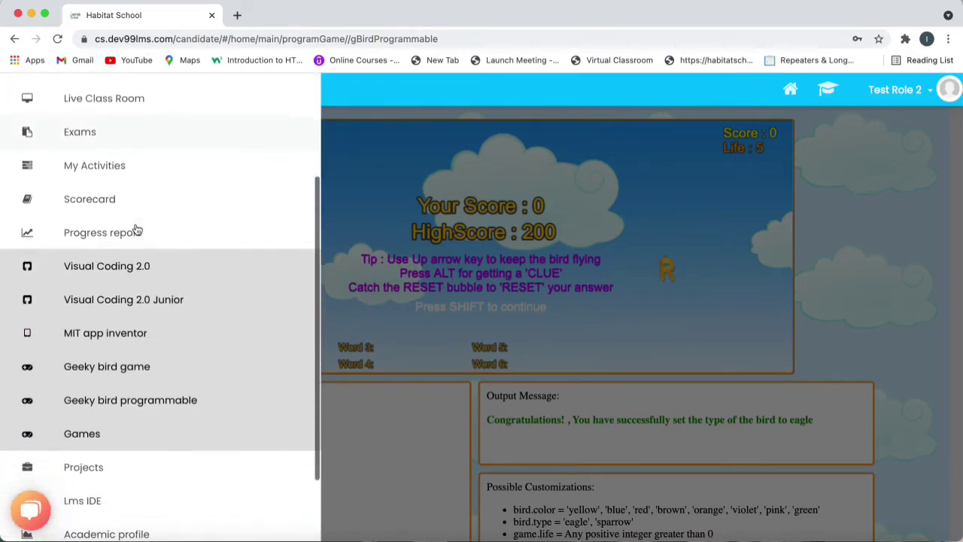
scroll(down, 3)
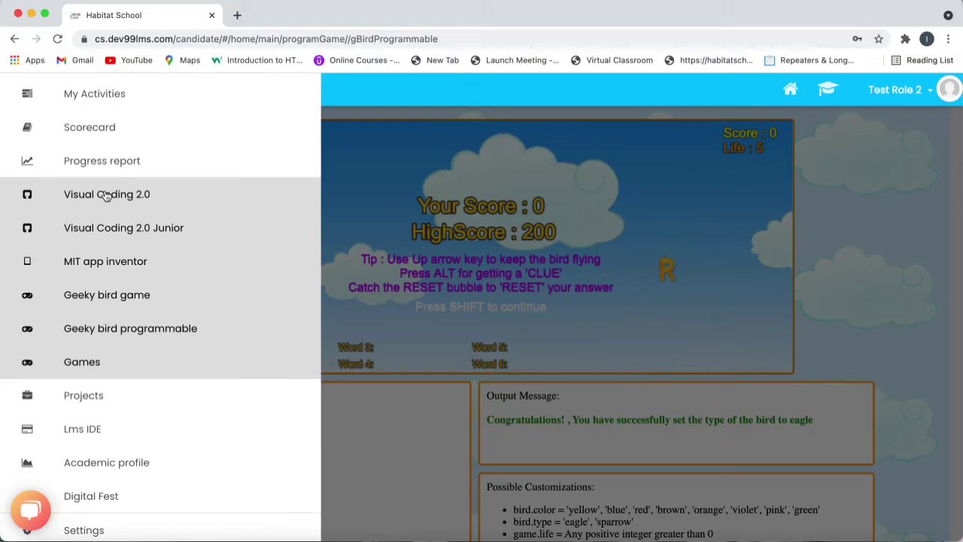
click(107, 195)
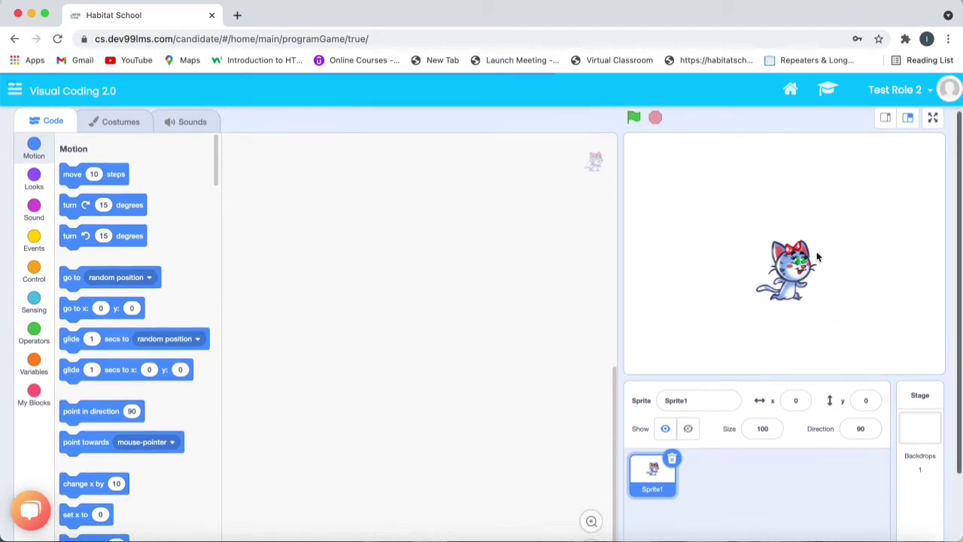
mouse_move(673, 490)
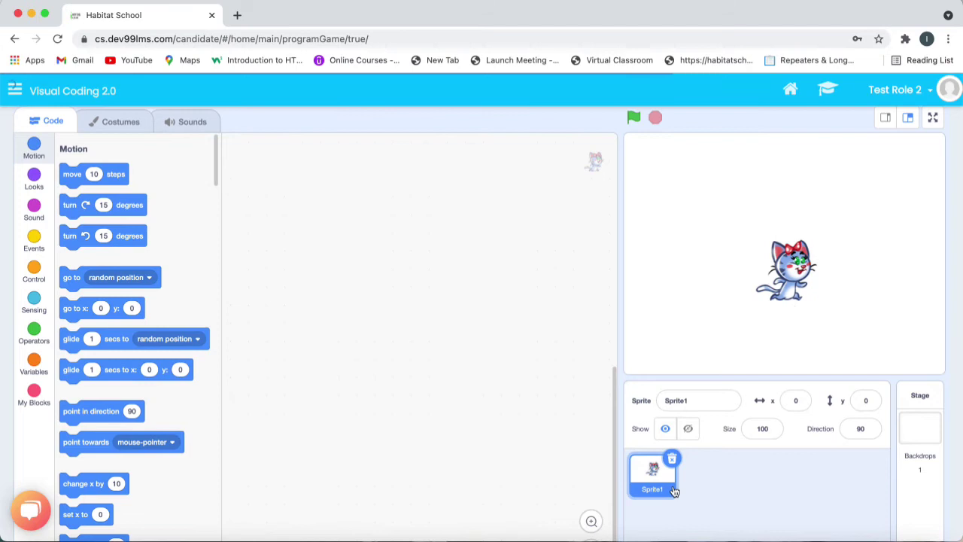
mouse_move(789, 314)
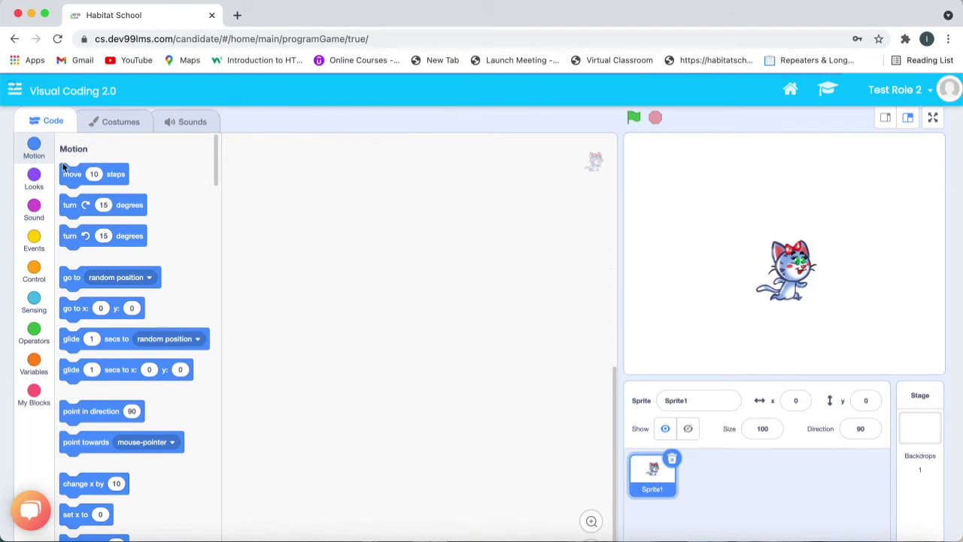
mouse_move(37, 309)
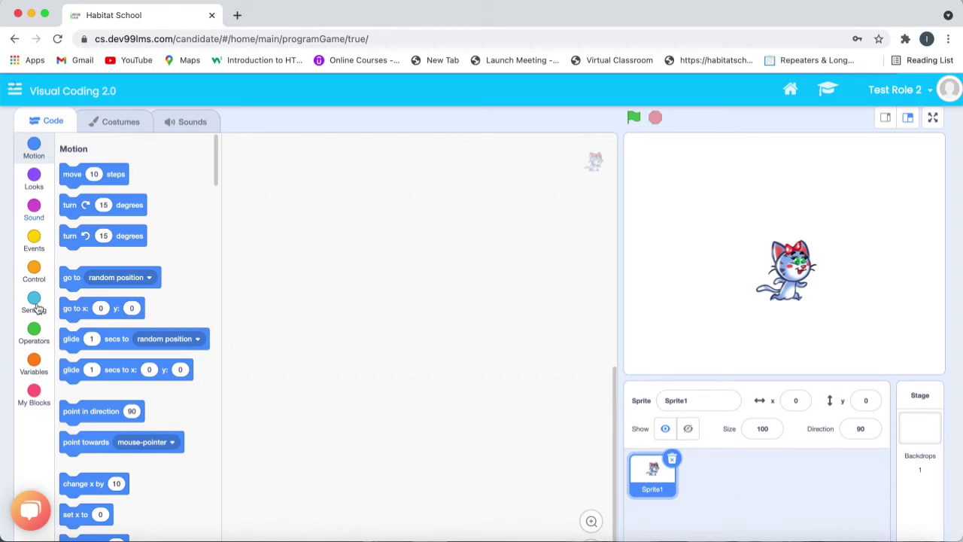
mouse_move(86, 191)
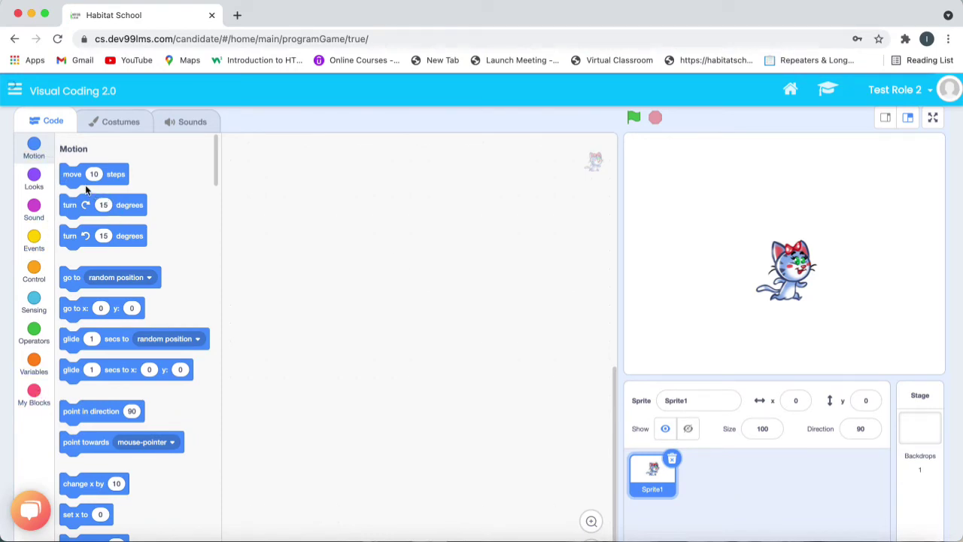
Switch to Visual Coding 2.0 Junior from the scrolled side menu
click(14, 90)
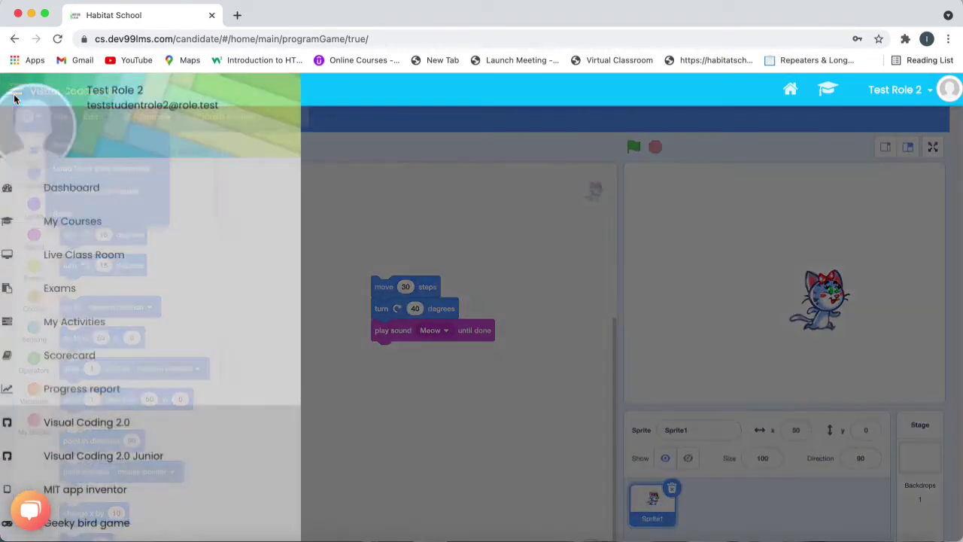
scroll(down, 3)
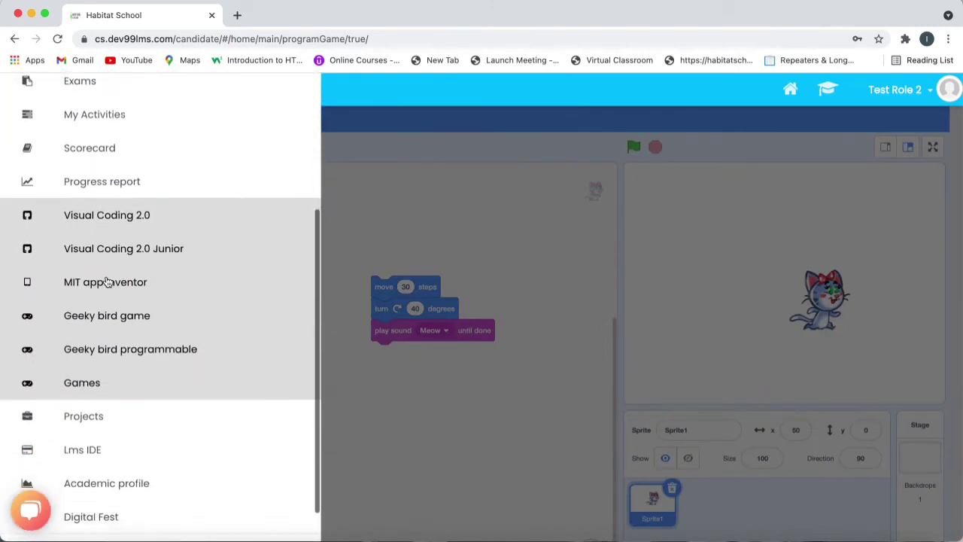
mouse_move(151, 248)
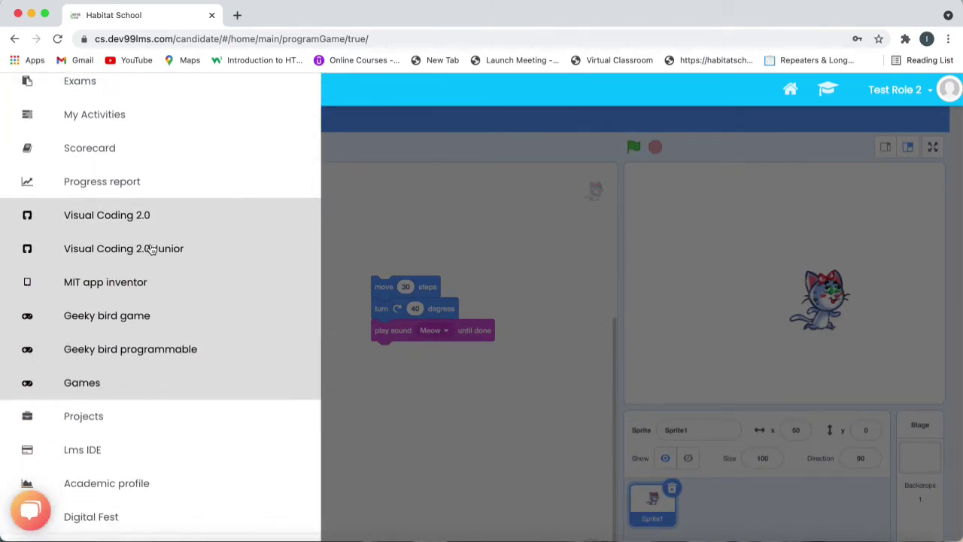
click(124, 249)
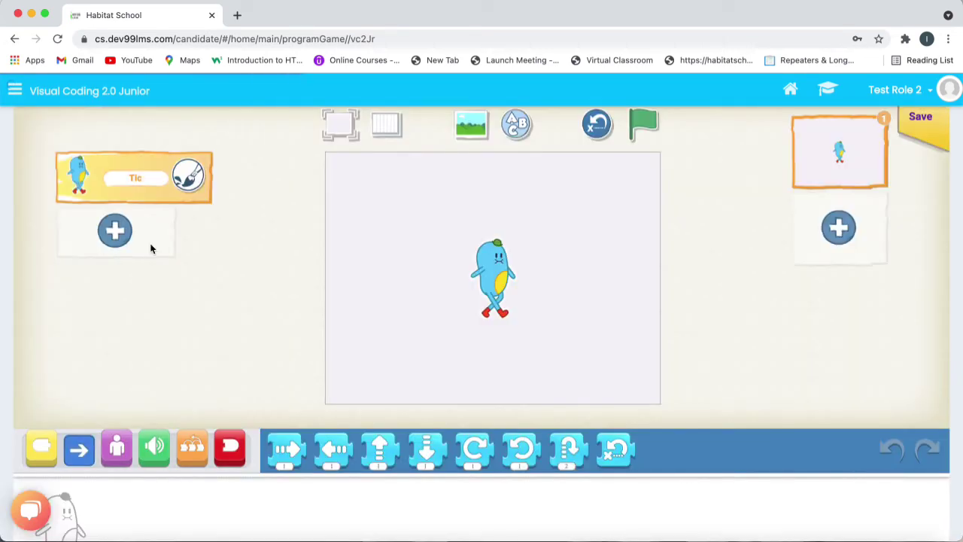
mouse_move(318, 329)
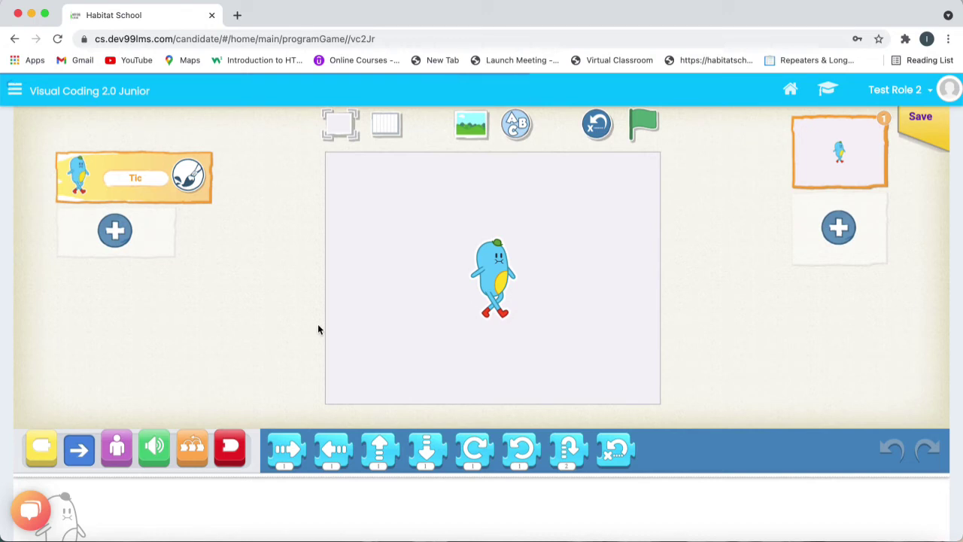
mouse_move(395, 333)
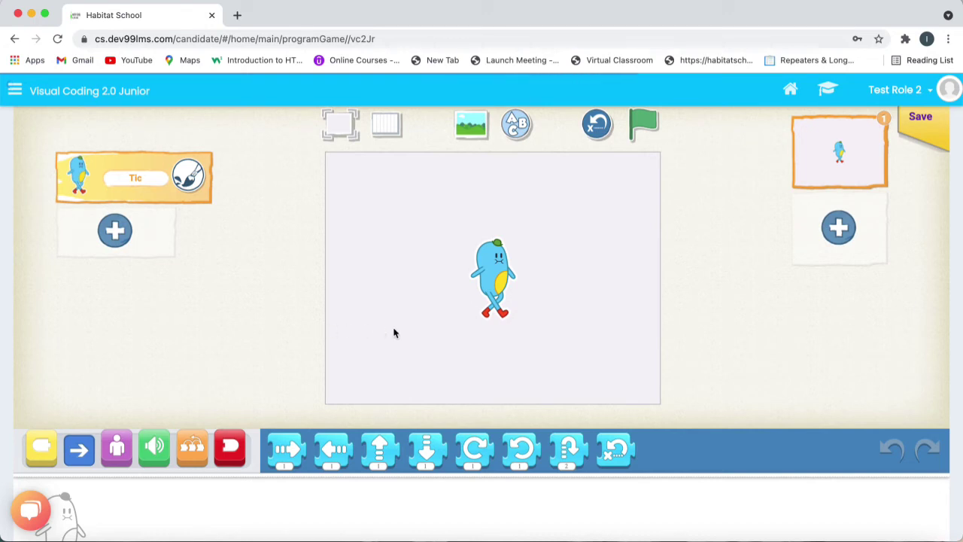
Scroll the Junior editor to show the looks blocks beside the forest-backed stage
scroll(down, 3)
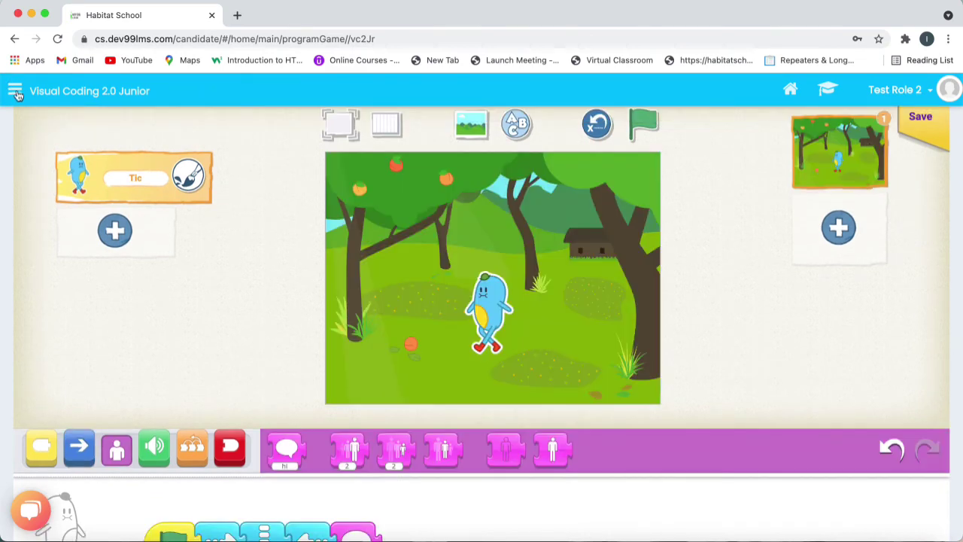
Switch to Lms IDE from the lower entries of the side menu
click(14, 91)
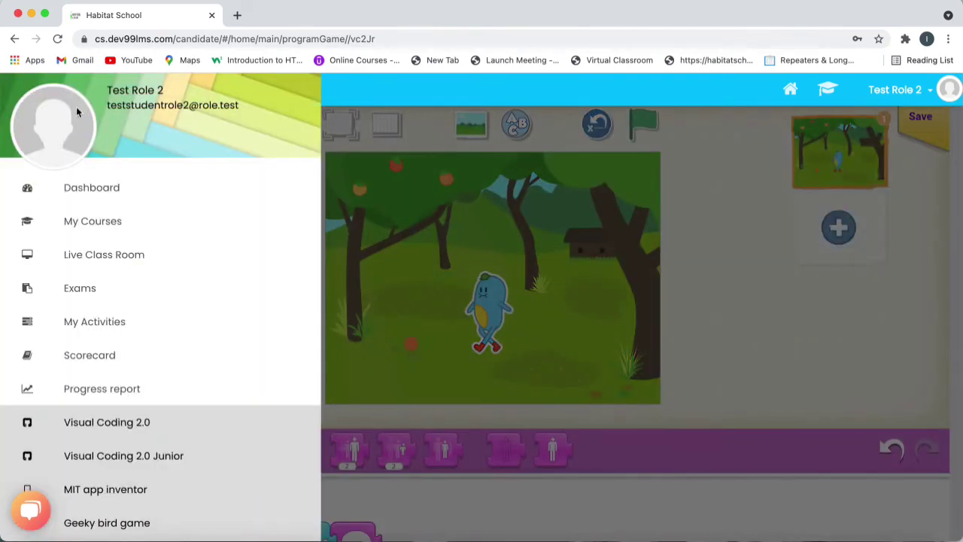
scroll(down, 3)
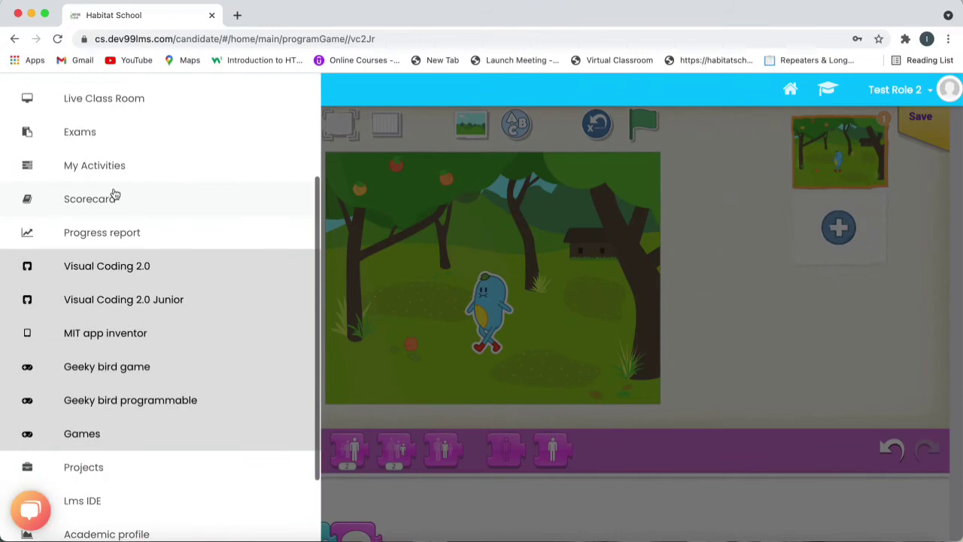
scroll(down, 3)
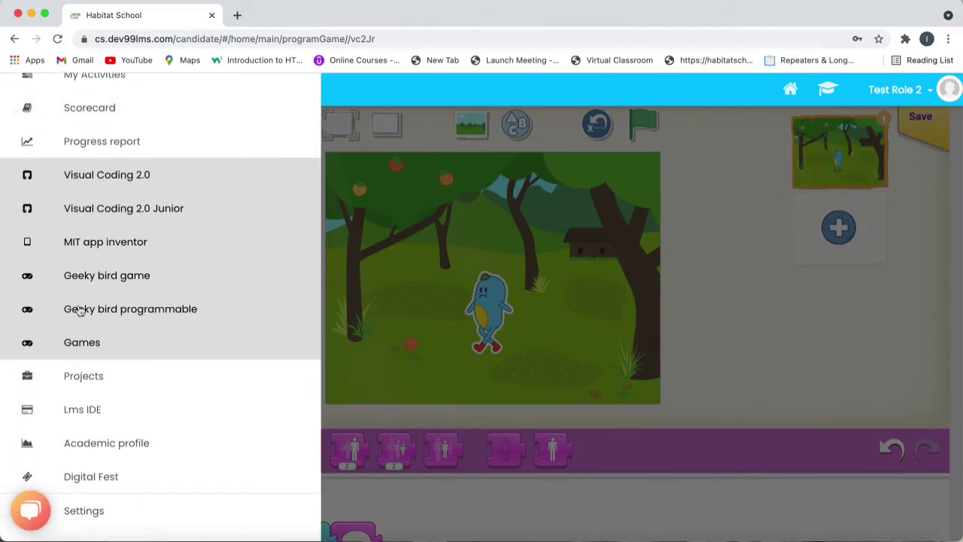
mouse_move(82, 415)
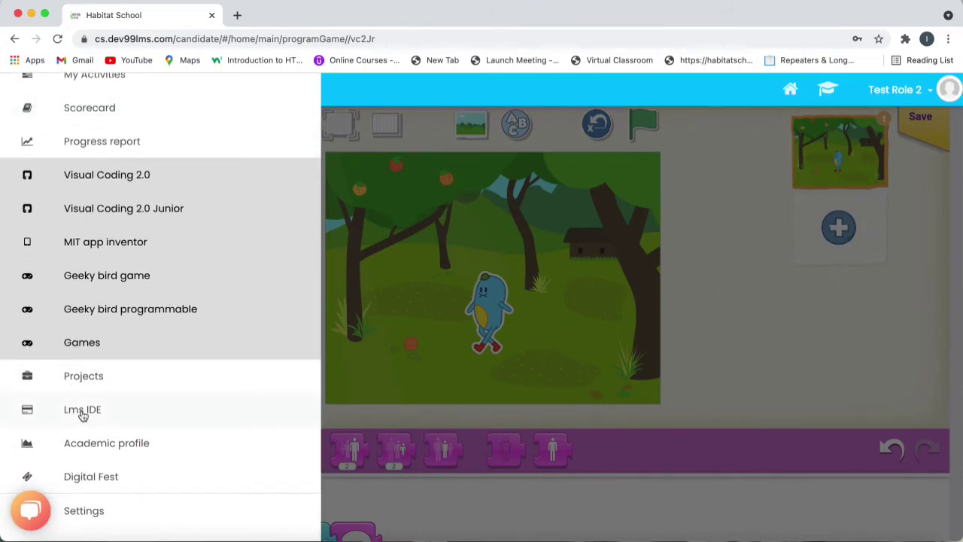
click(82, 409)
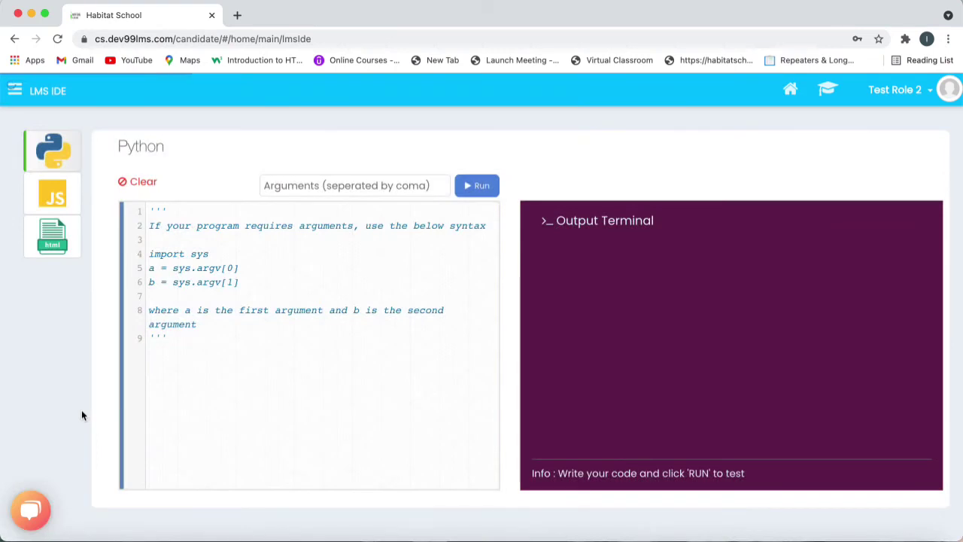
mouse_move(275, 408)
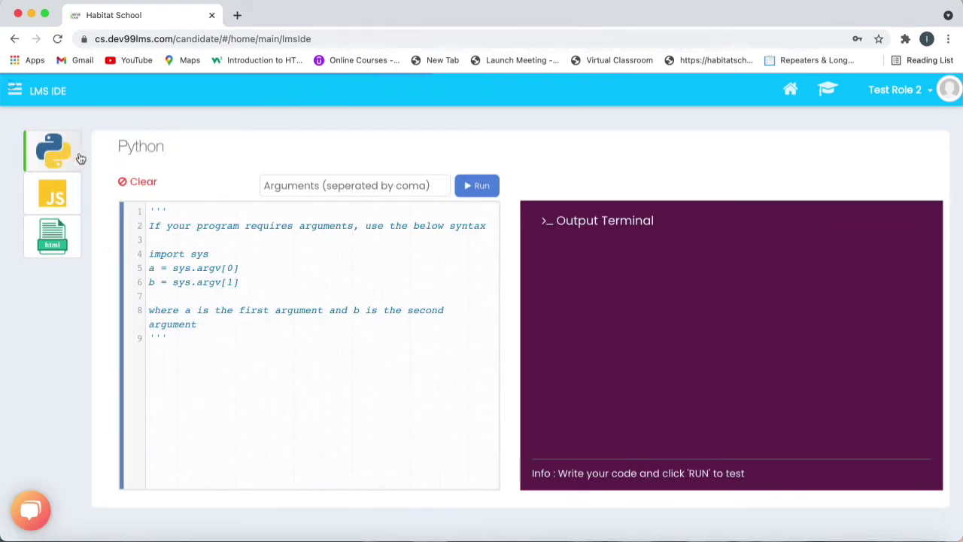
mouse_move(73, 211)
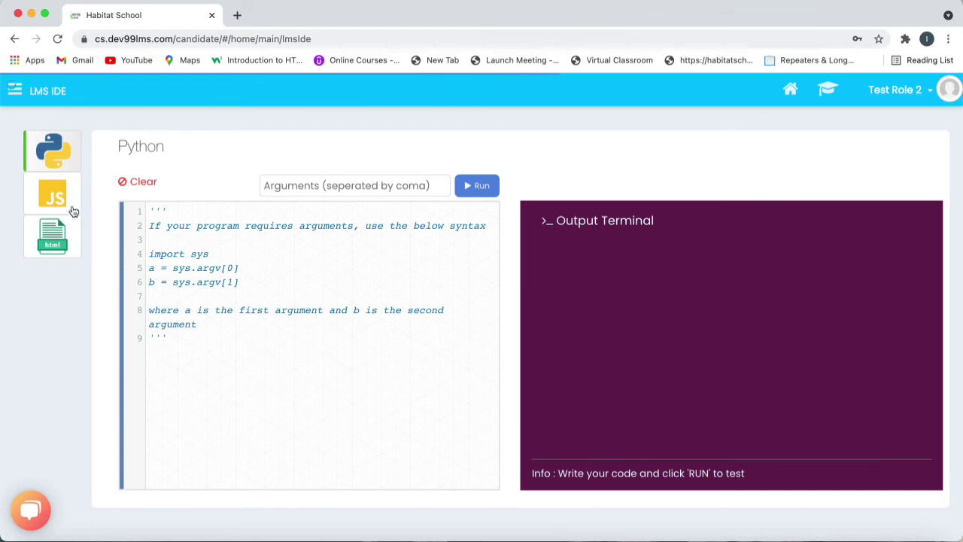
click(52, 193)
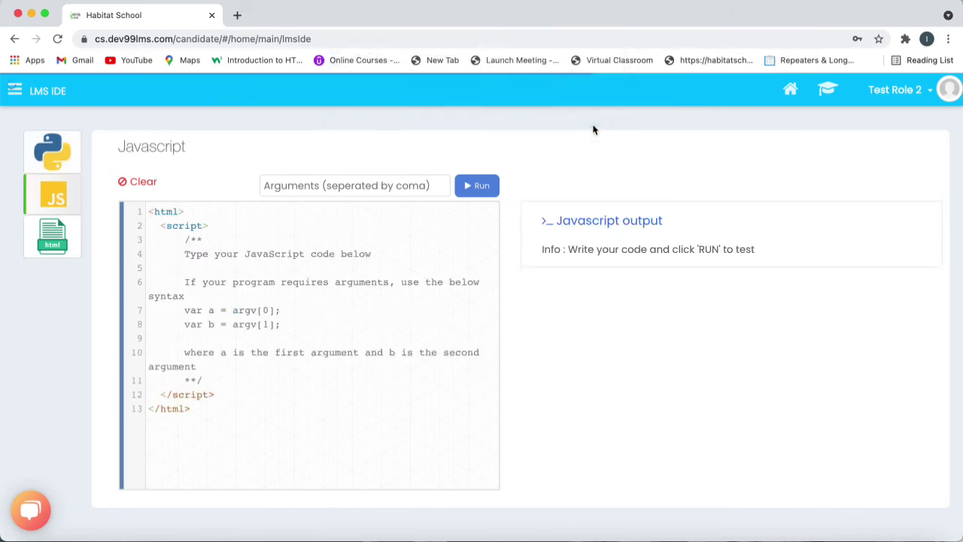
click(142, 181)
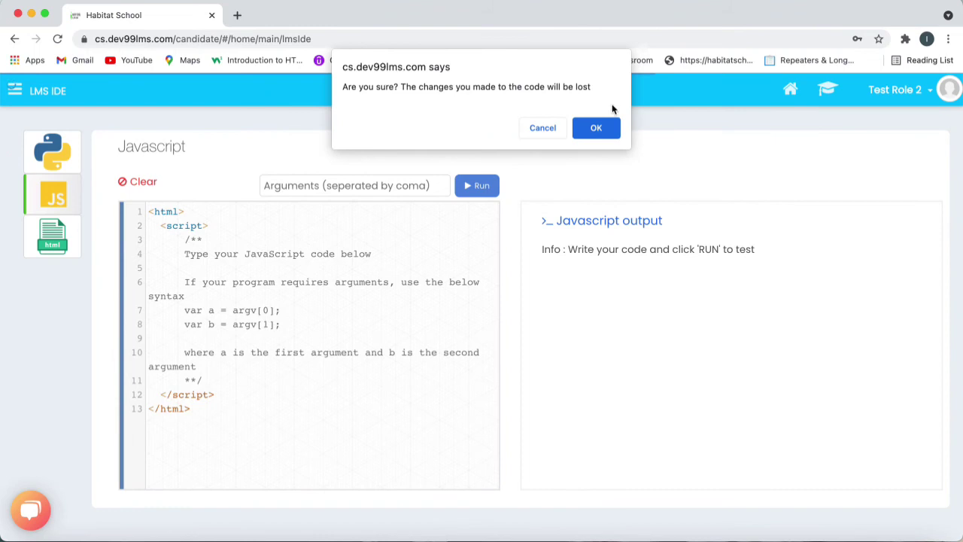
click(596, 127)
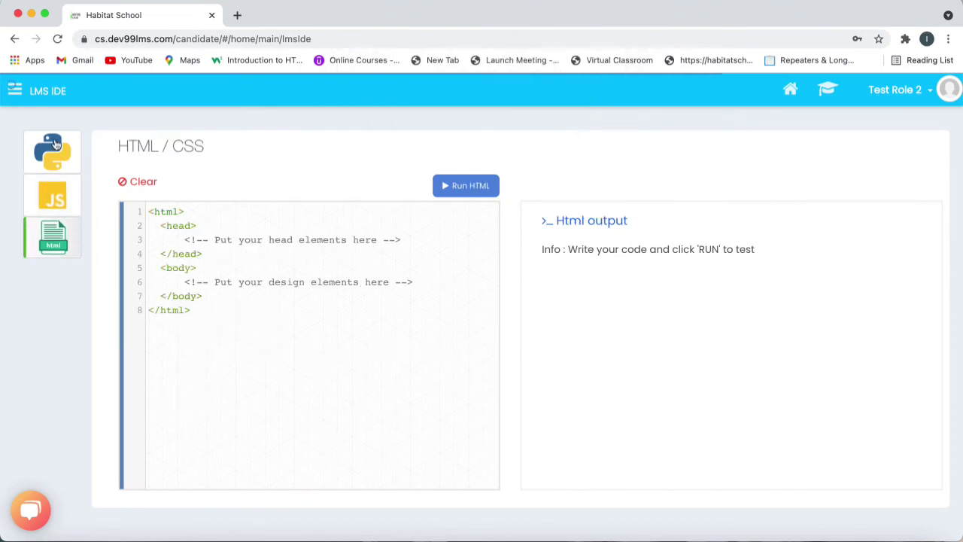
click(137, 182)
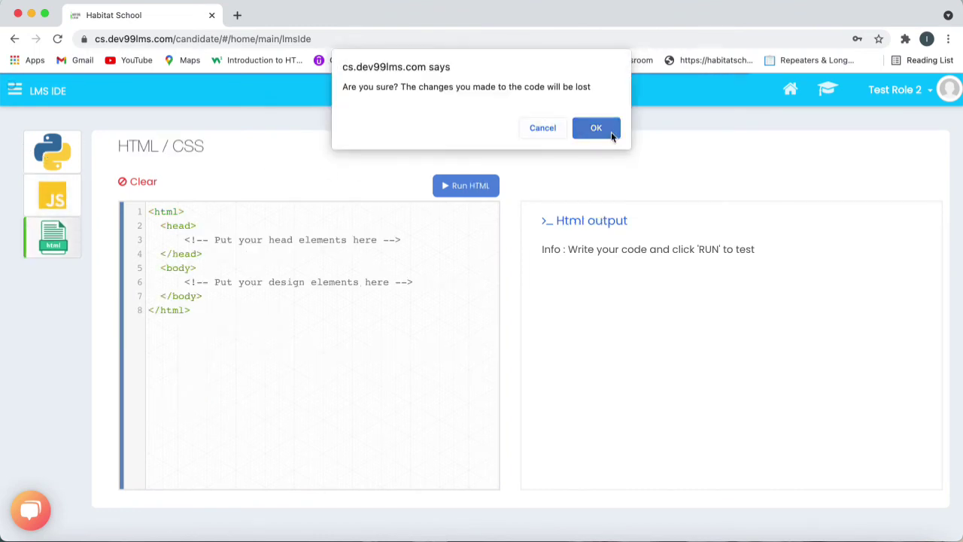
click(596, 128)
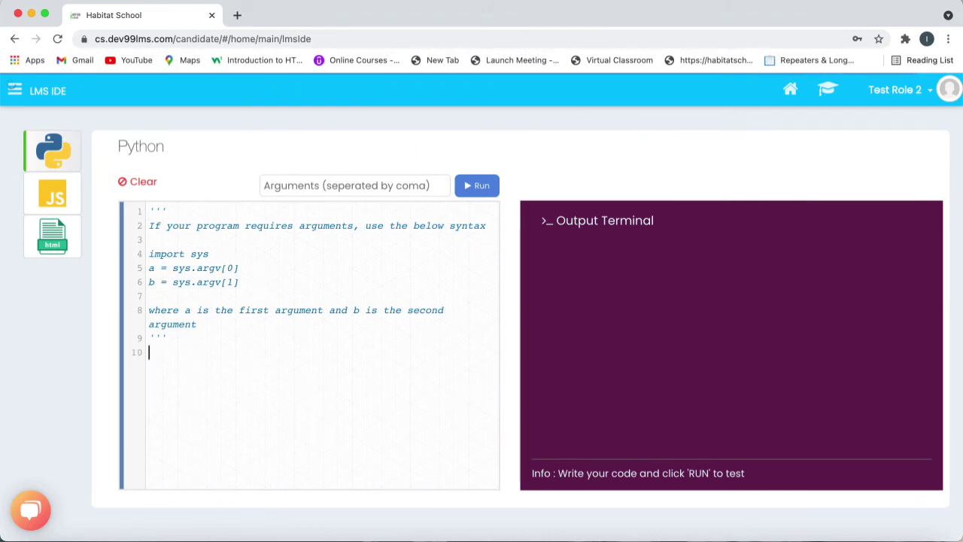
Add print('hello') on line 10 and run it, printing hello
text(p)
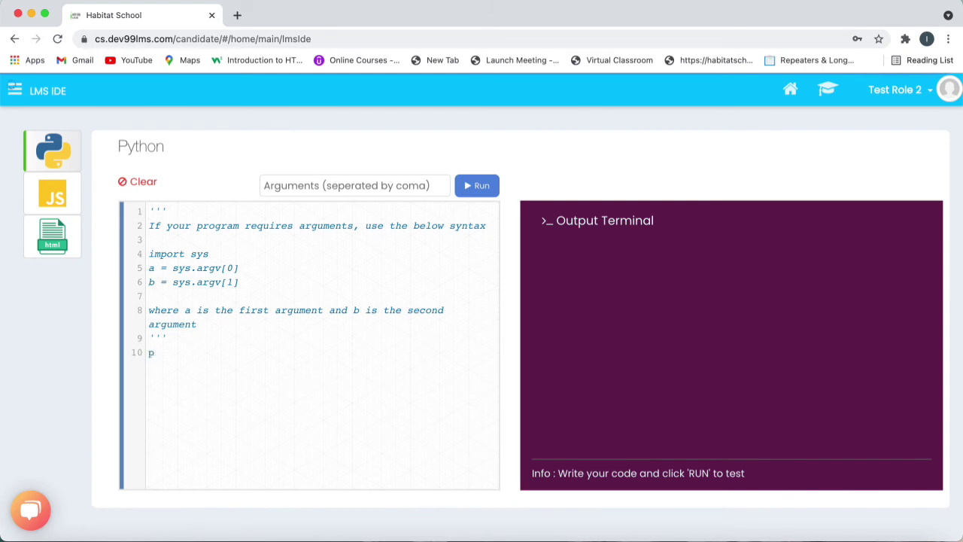
text(rint()
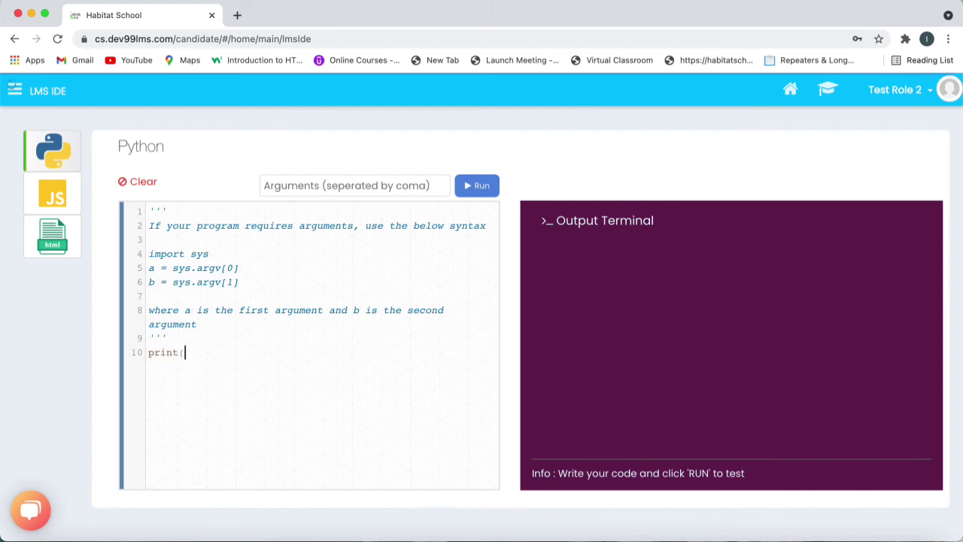
text('hello)
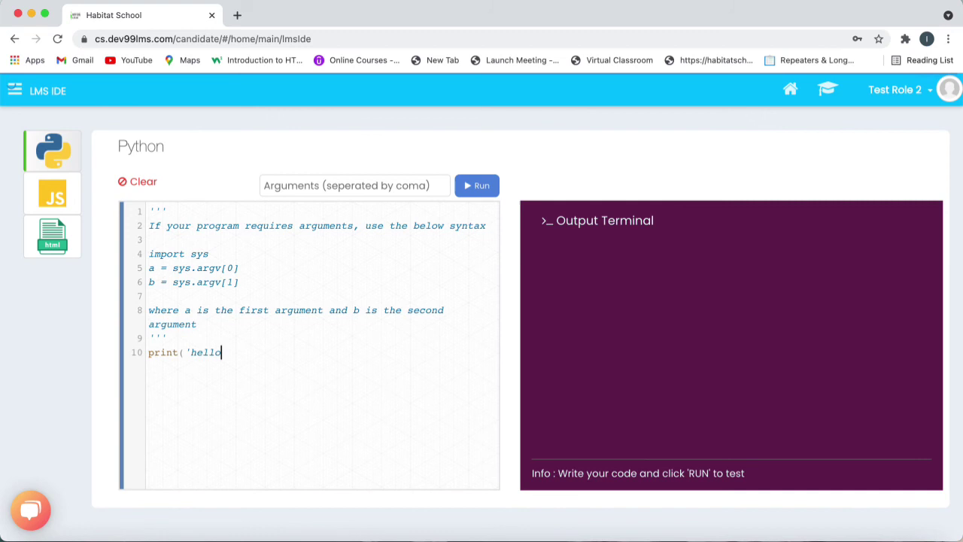
text('))
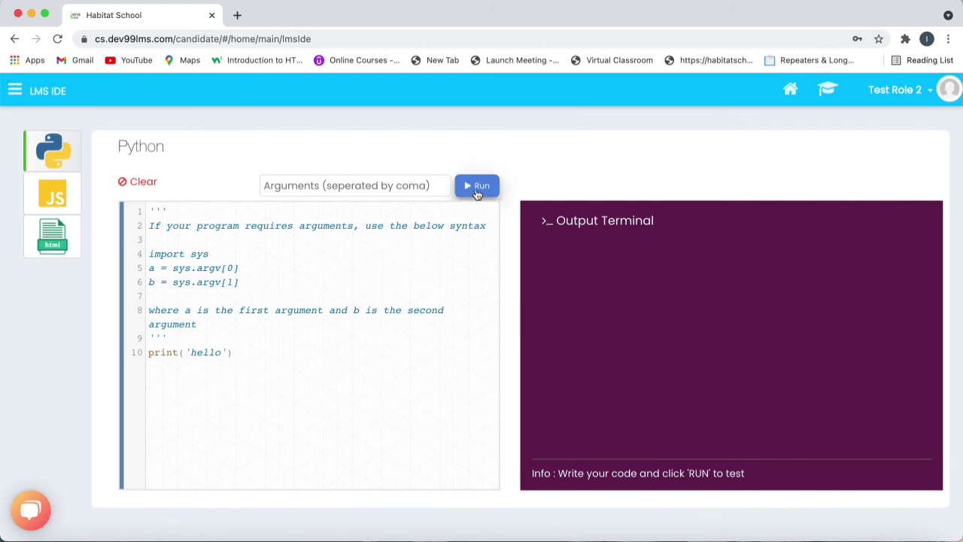
click(477, 185)
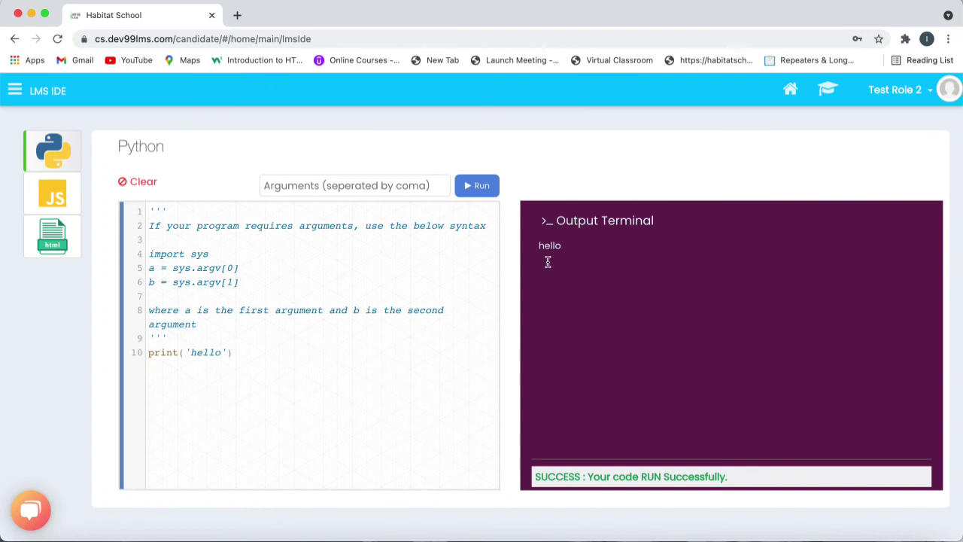
mouse_move(579, 248)
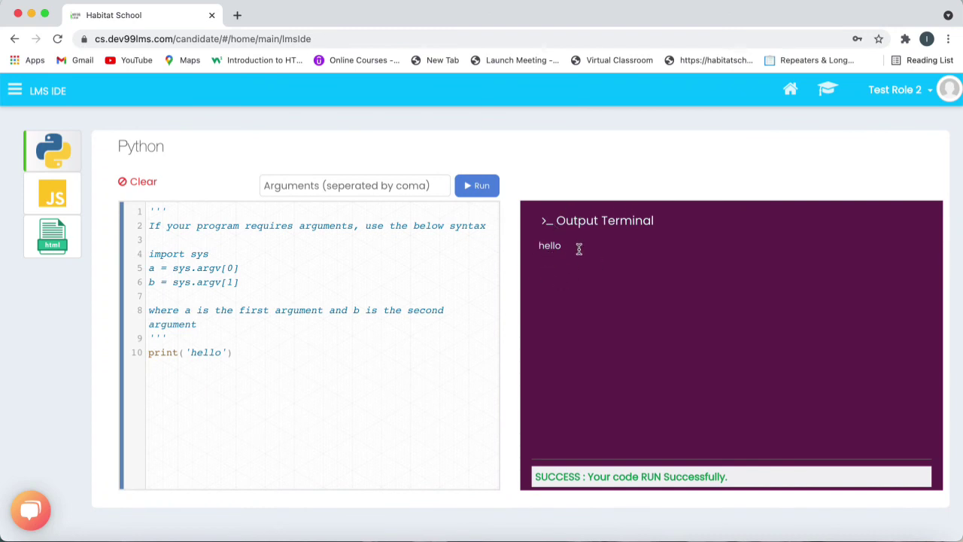
Clear the editor and output terminal, leaving only the template comment
click(141, 181)
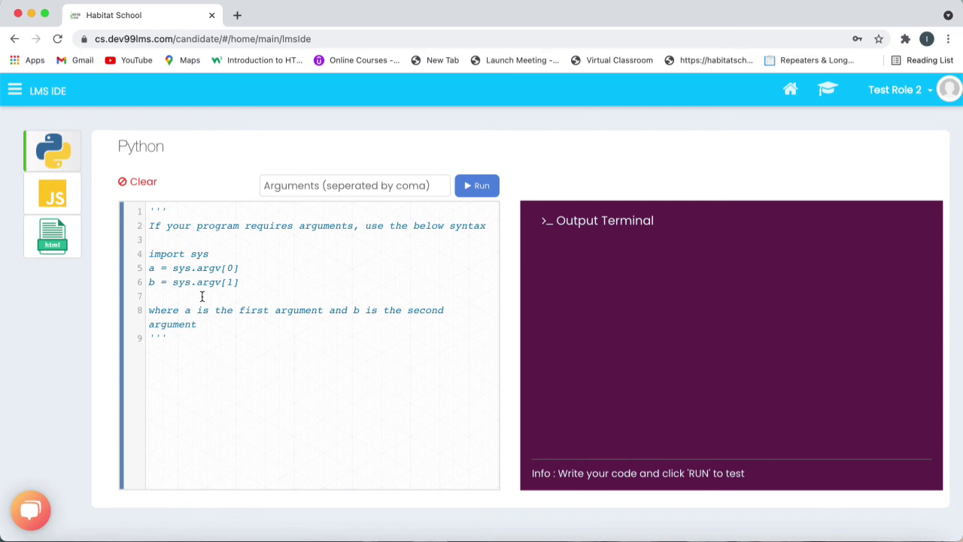
mouse_move(699, 248)
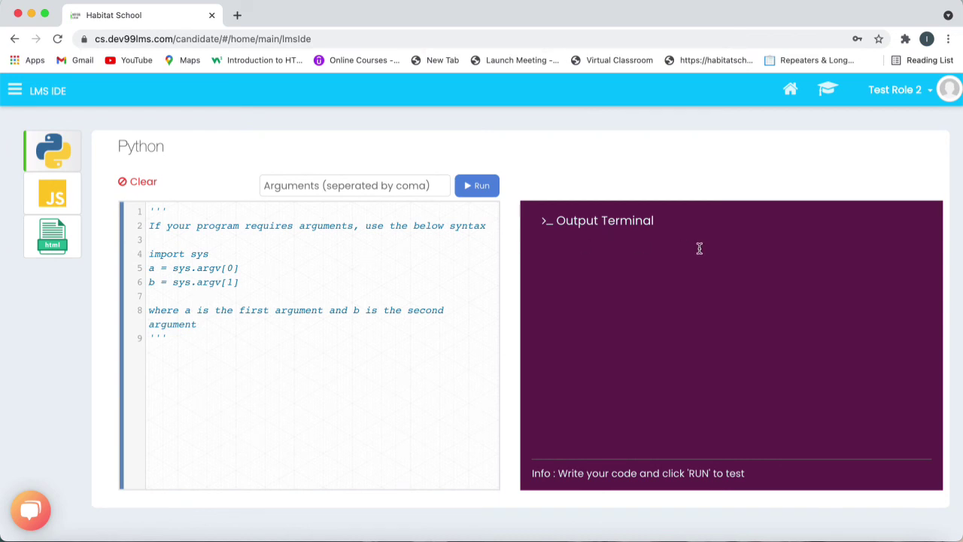